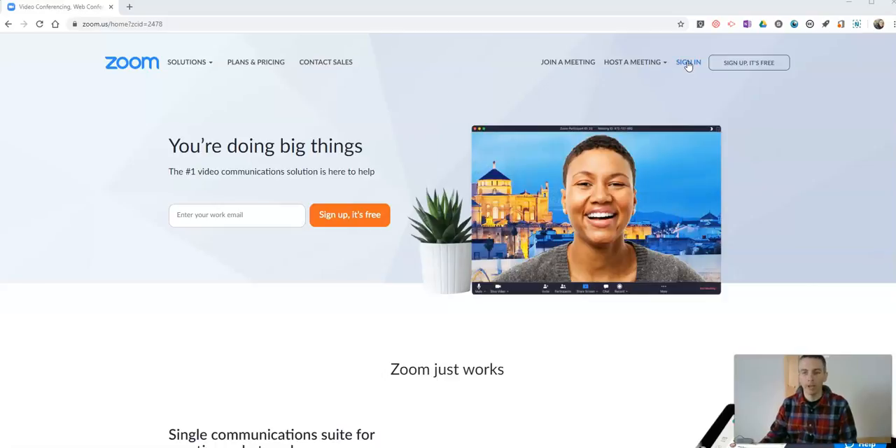
Sign in to the Zoom web portal with the school Google account.
click(687, 63)
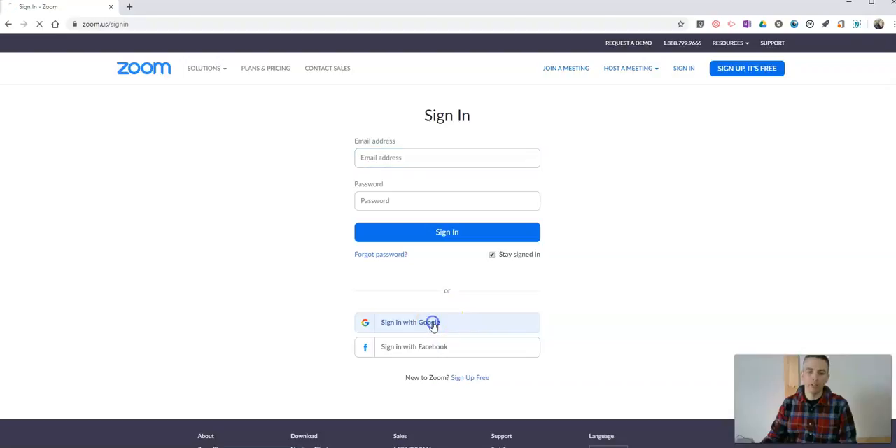
click(409, 323)
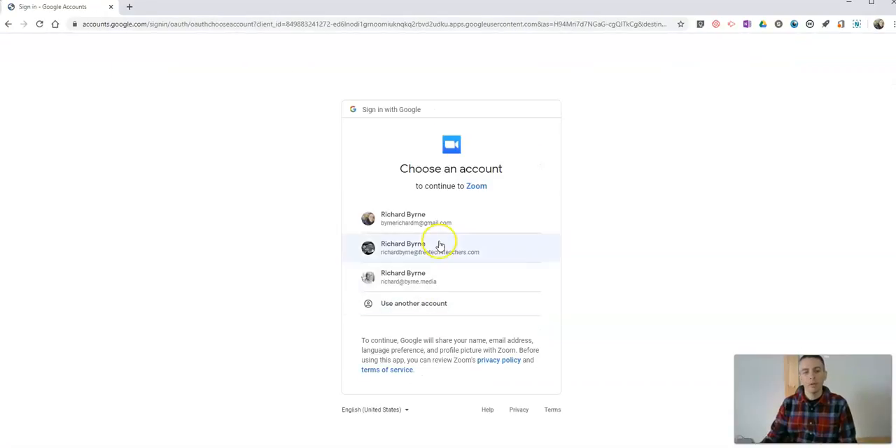
click(430, 247)
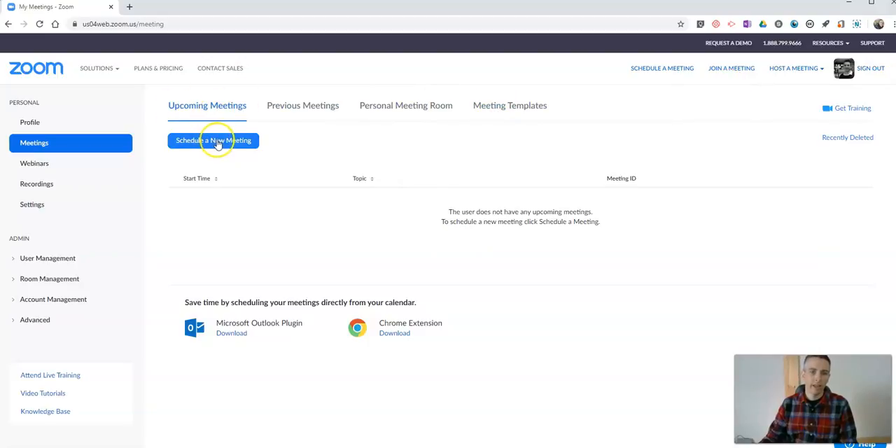
Schedule a new meeting titled 'Class With Mr. Byrne', described as for his comp sci students.
click(213, 140)
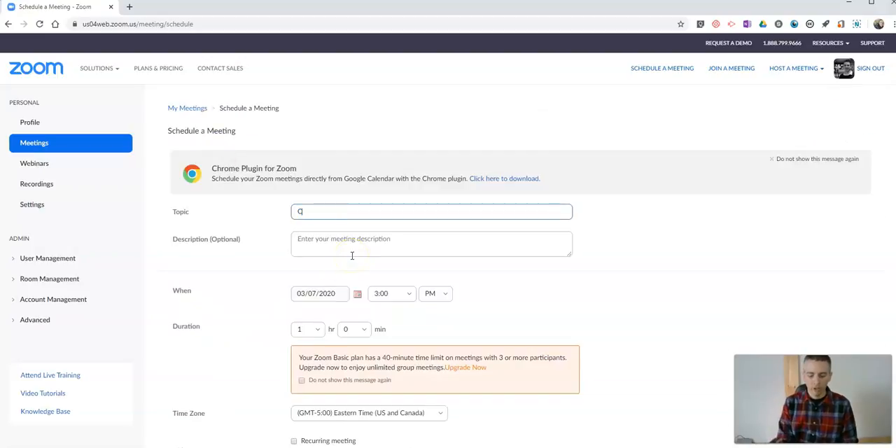
text(lass With Mr. Byrne)
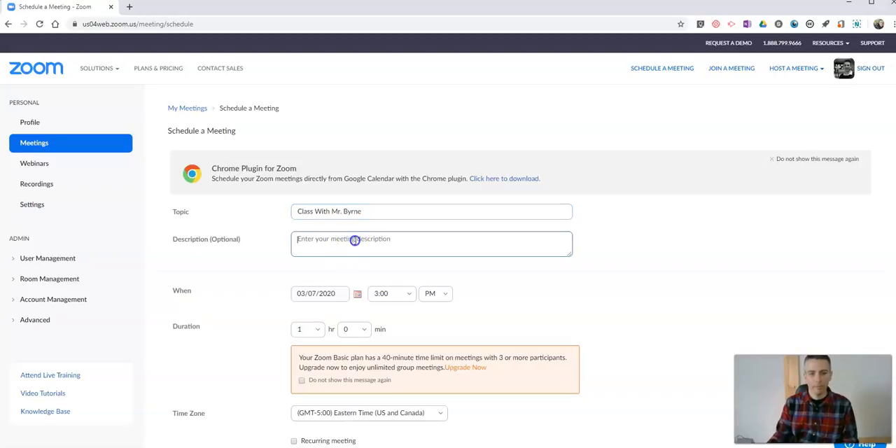
text(For Mr. Byrne's)
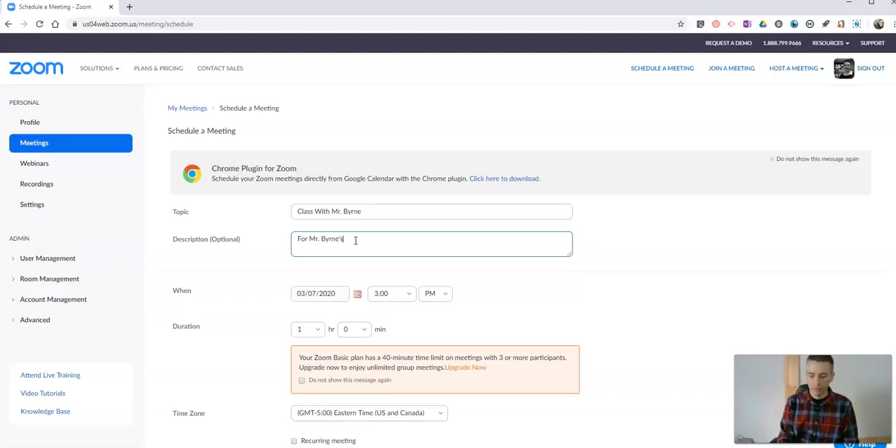
text(comp sci students)
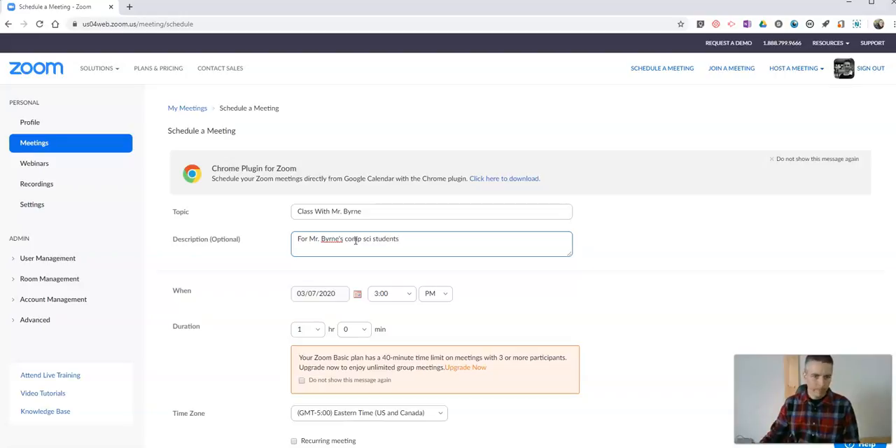
Set the start to 03/09/2020 at 3:00 PM and keep duration at 1 hr 0 min.
scroll(down, 3)
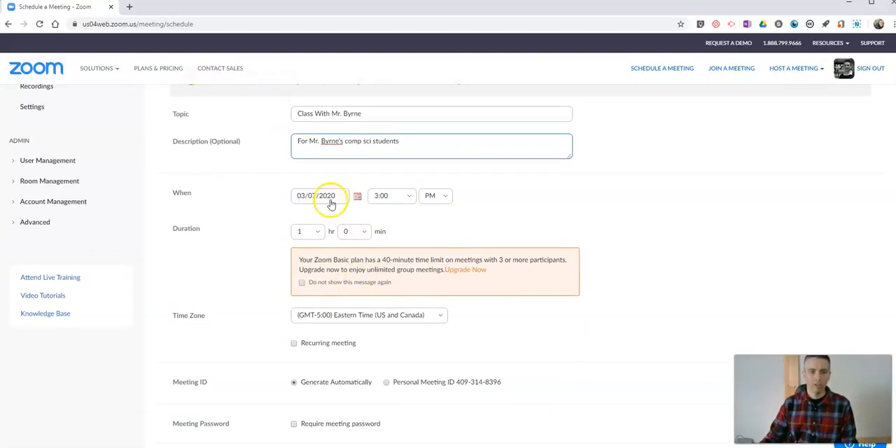
click(319, 195)
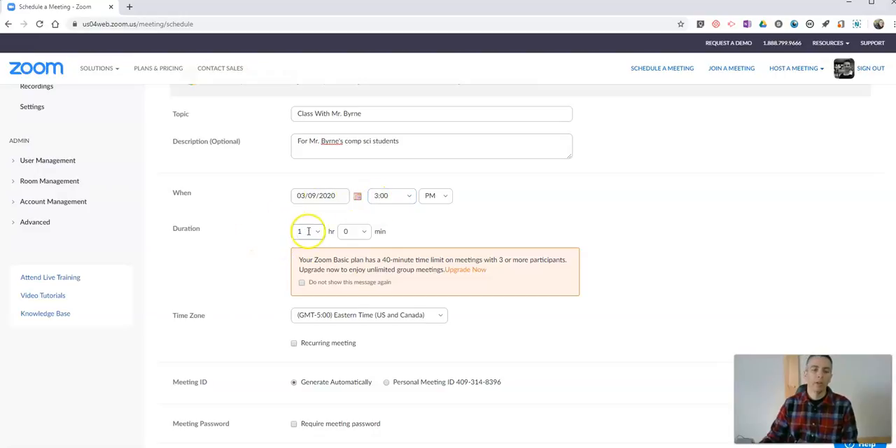
click(307, 231)
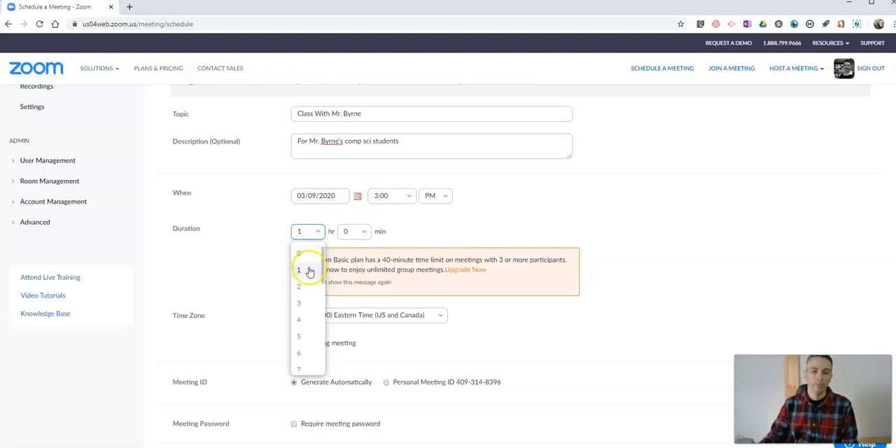
click(299, 270)
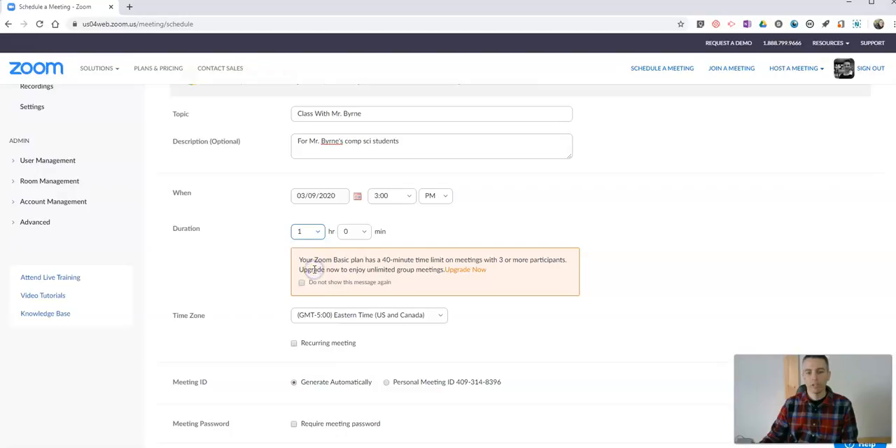
click(353, 231)
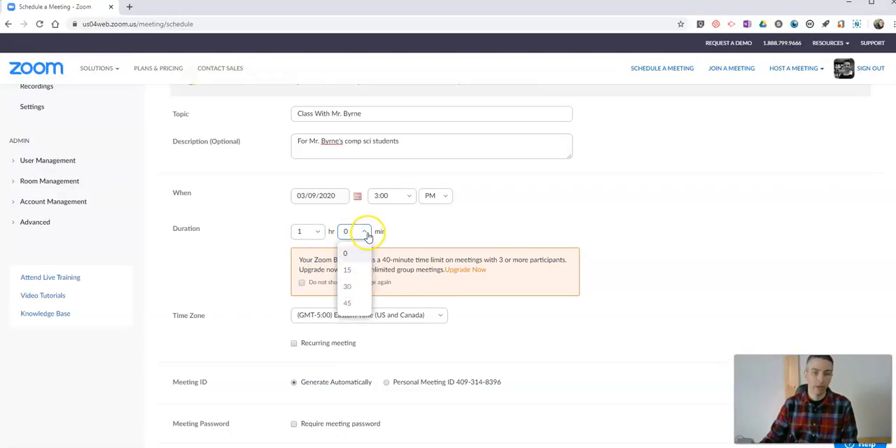
click(345, 253)
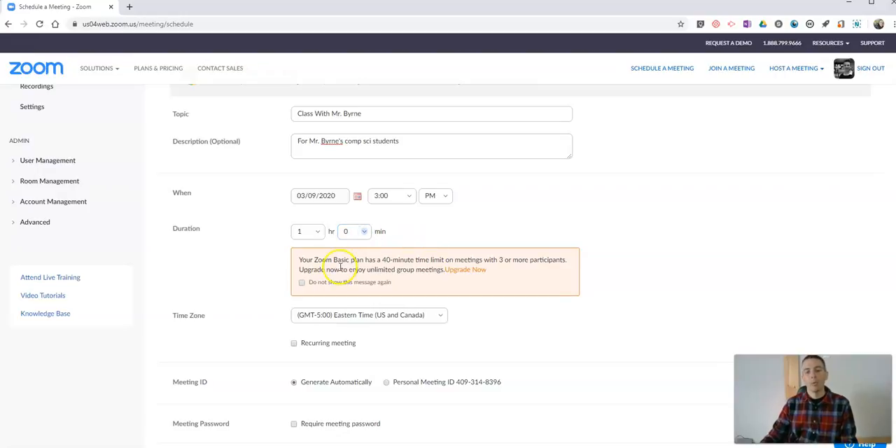
mouse_move(385, 270)
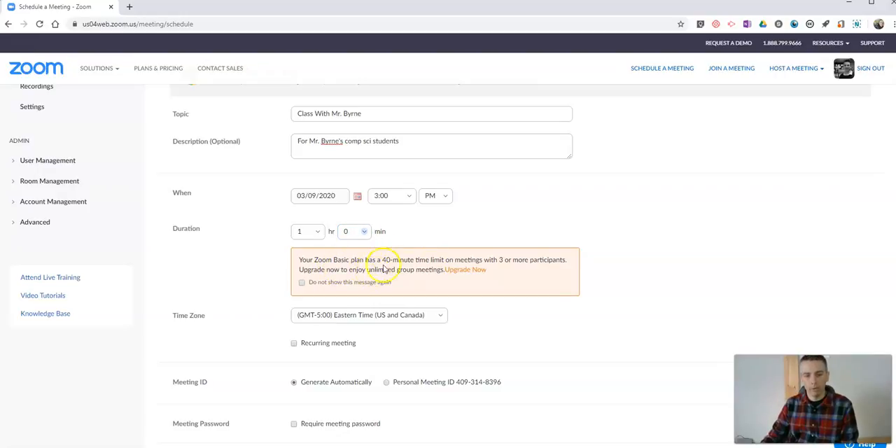
mouse_move(435, 270)
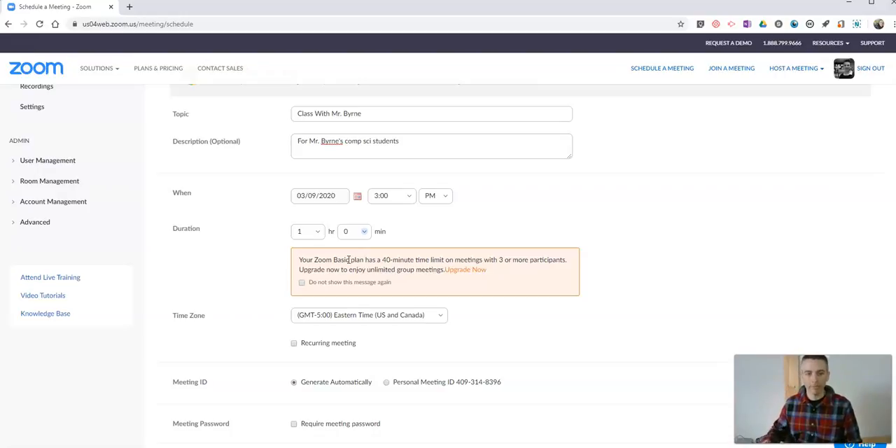
Make the meeting recur weekly on Mondays, ending on 04/27/2020.
scroll(down, 3)
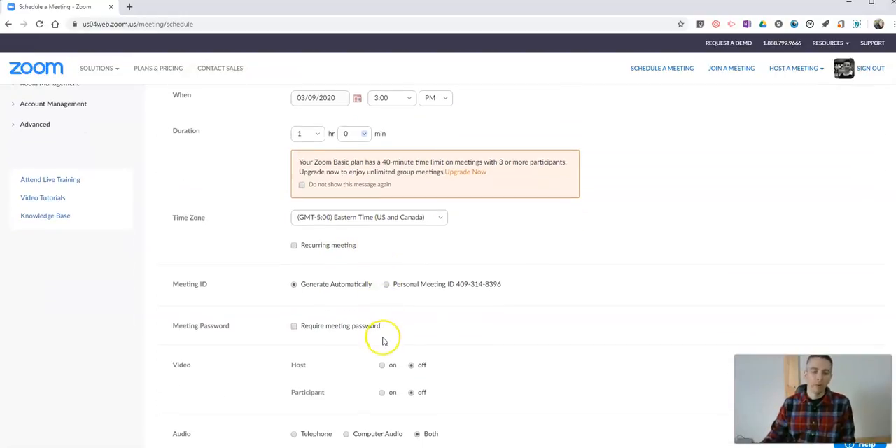
mouse_move(299, 262)
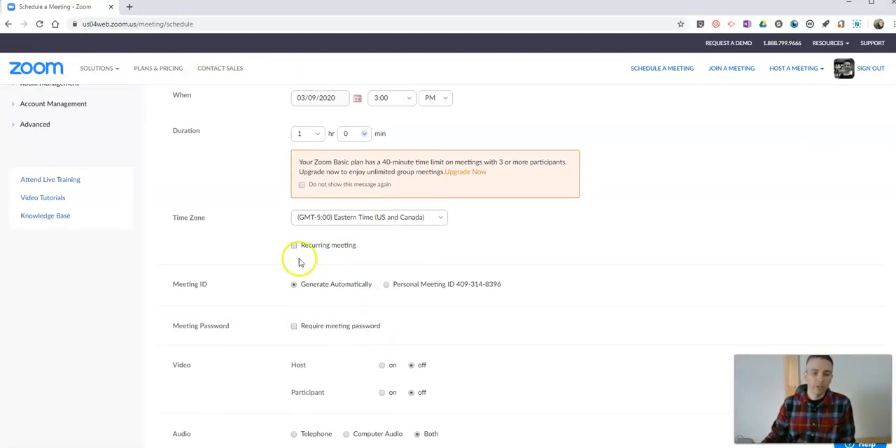
click(295, 245)
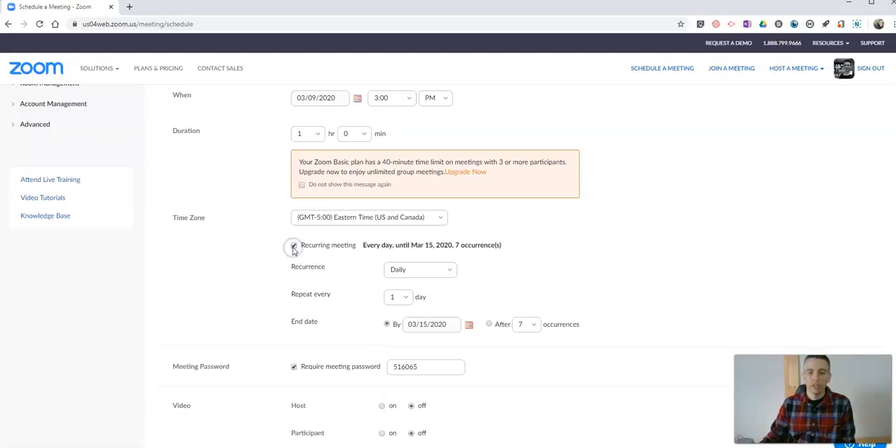
click(420, 269)
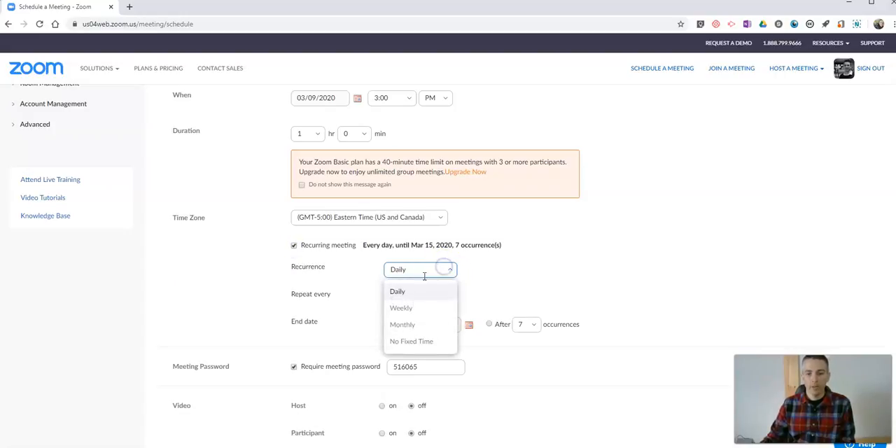
click(401, 307)
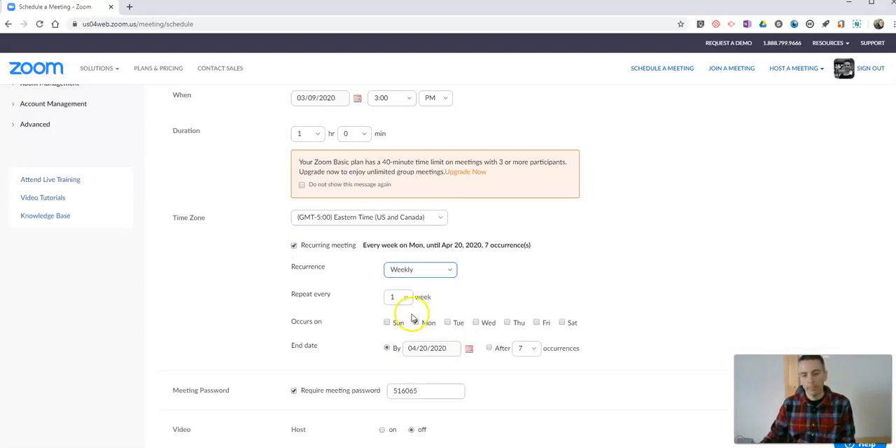
click(415, 322)
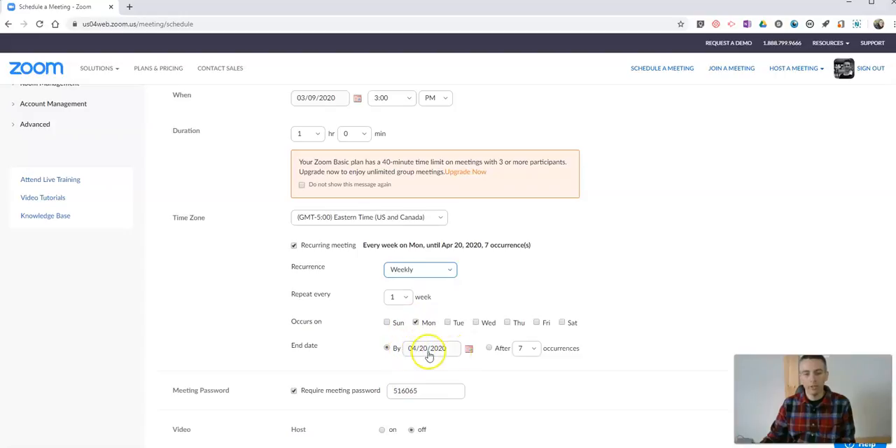
click(431, 348)
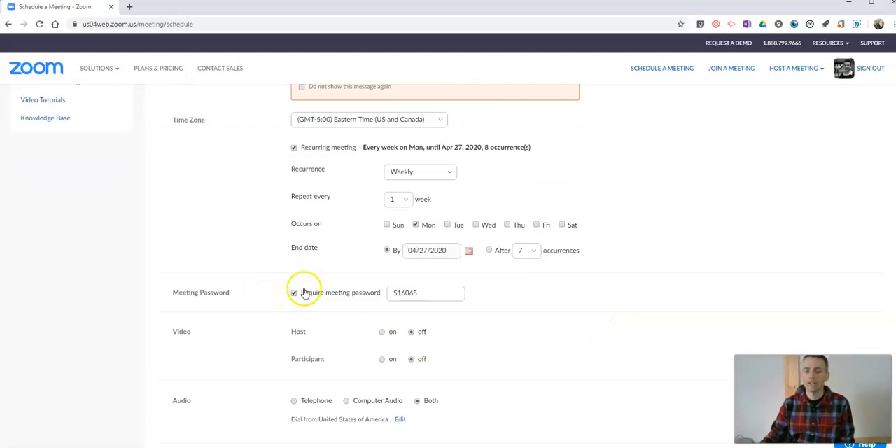
Set both Host and Participant video to on.
scroll(down, 3)
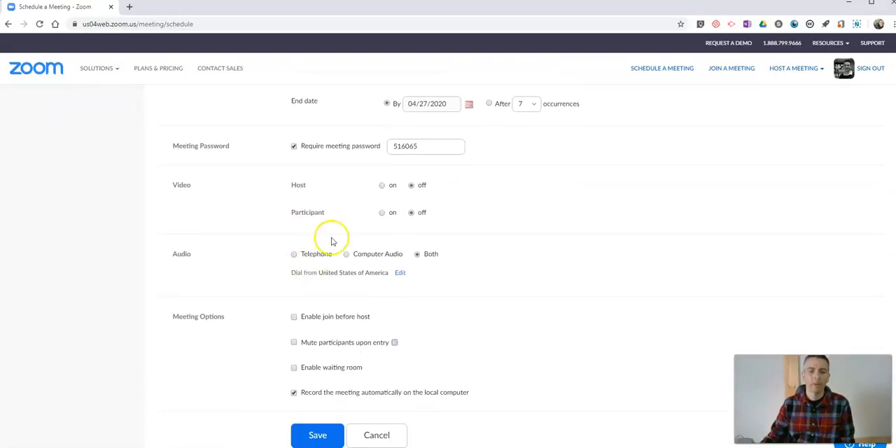
click(381, 185)
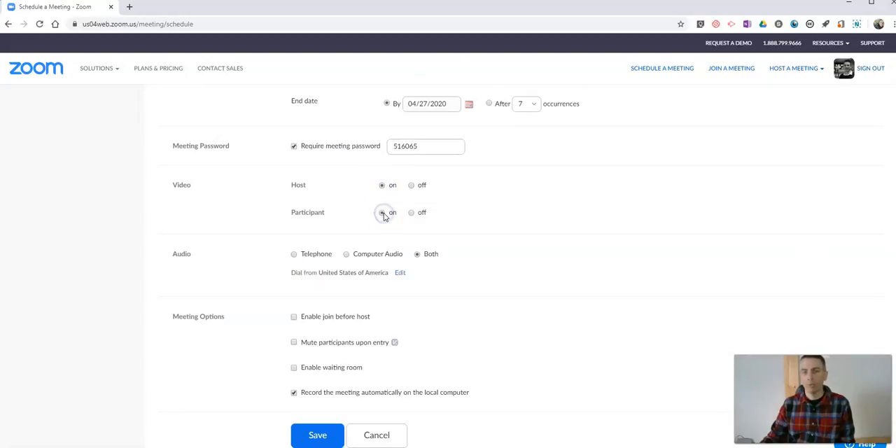
click(382, 212)
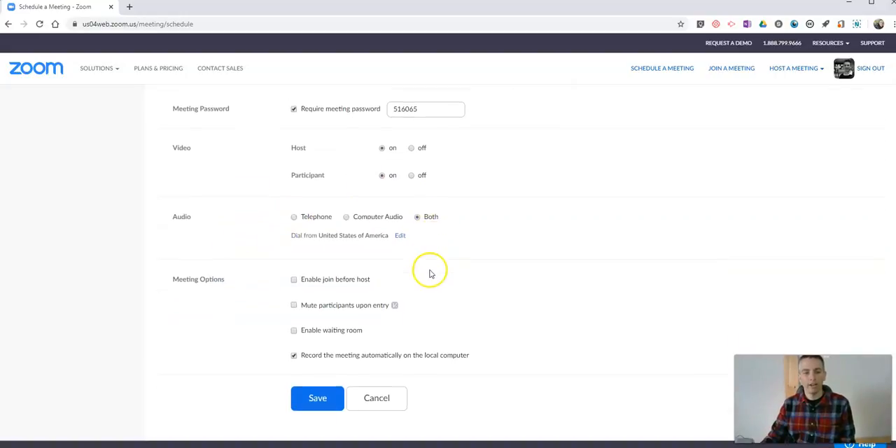
scroll(down, 3)
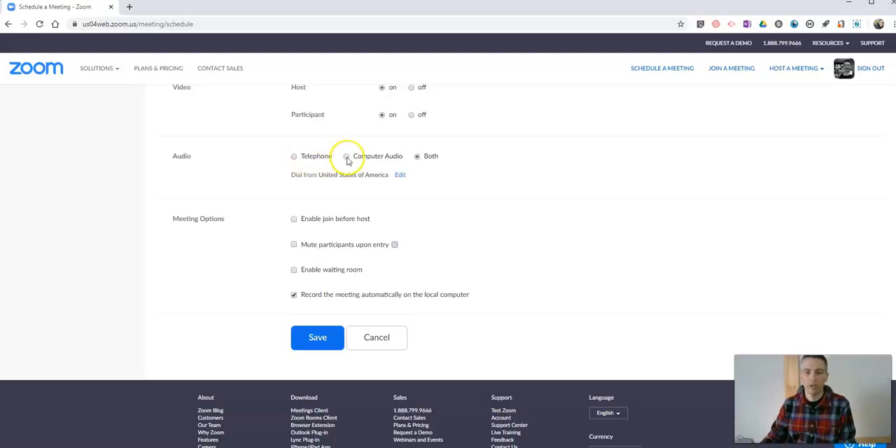
Enable waiting room, join before host and mute on entry, then save the meeting.
scroll(down, 3)
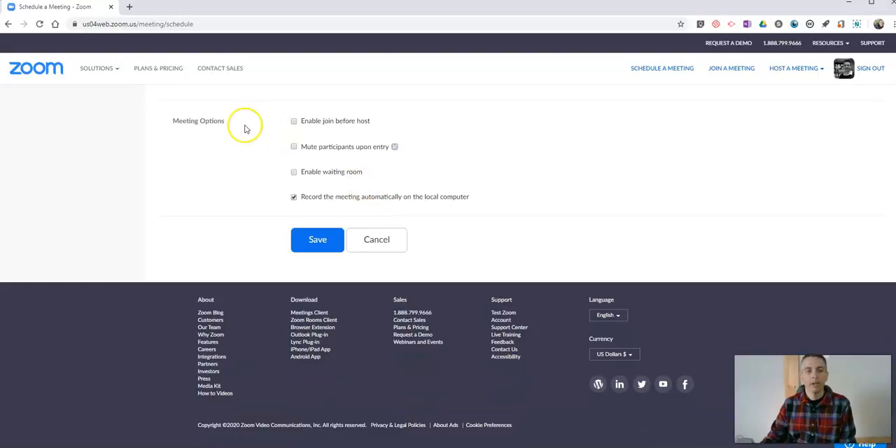
mouse_move(297, 157)
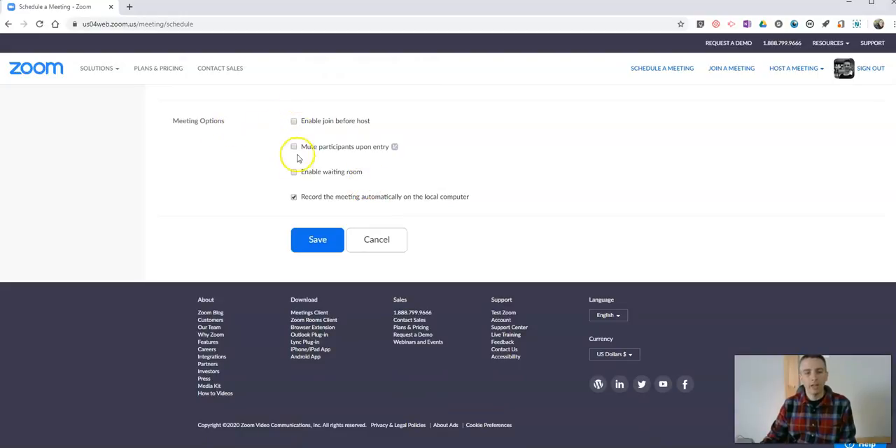
click(293, 172)
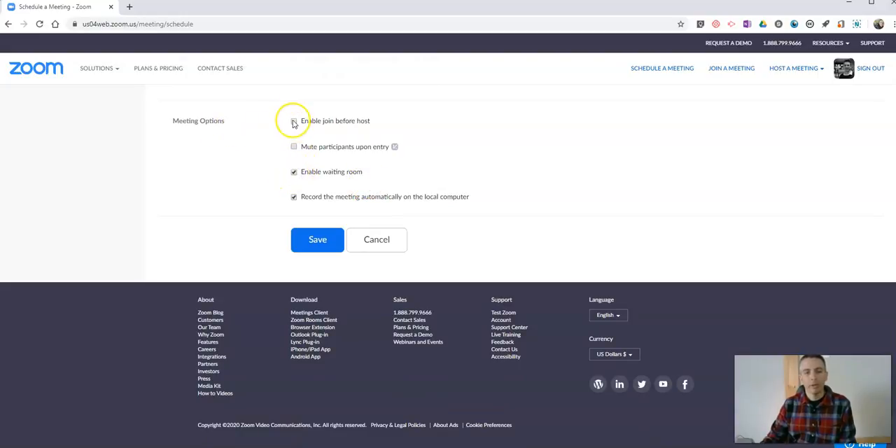
click(293, 120)
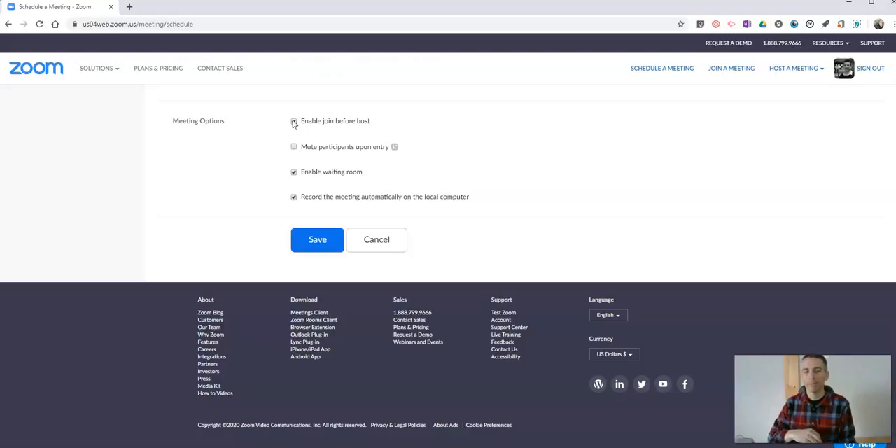
click(294, 121)
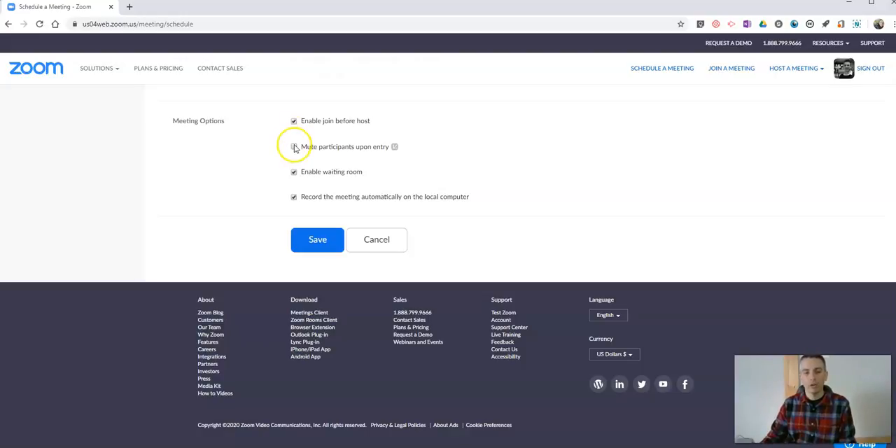
click(294, 147)
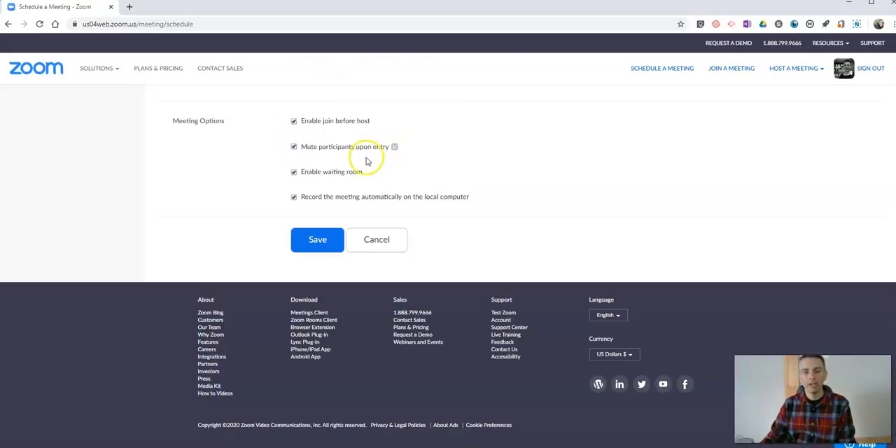
mouse_move(370, 169)
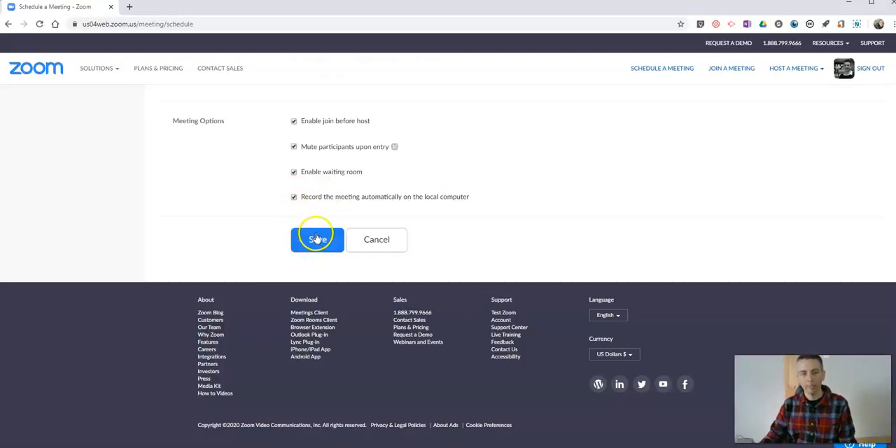
click(316, 238)
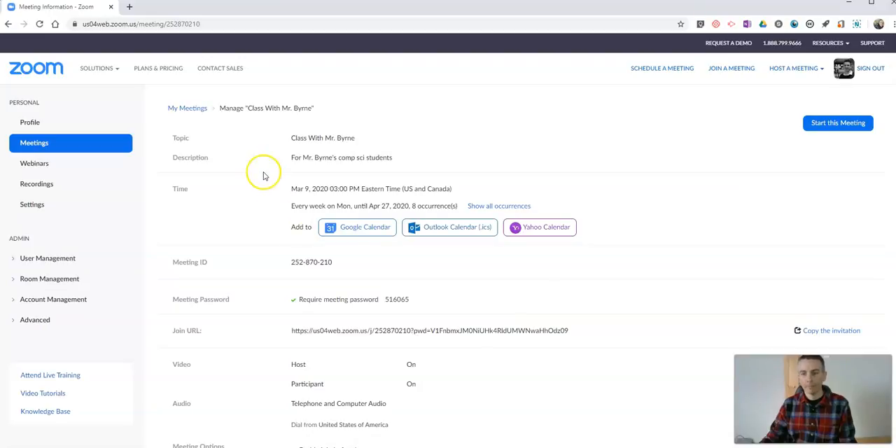
scroll(down, 3)
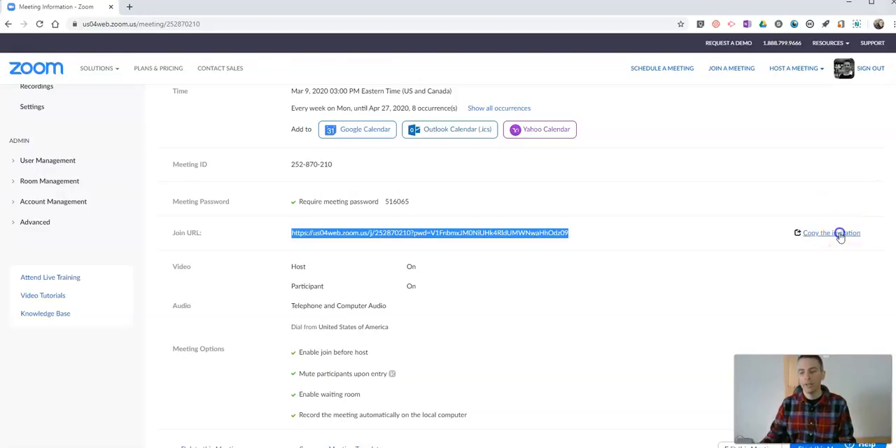
click(830, 233)
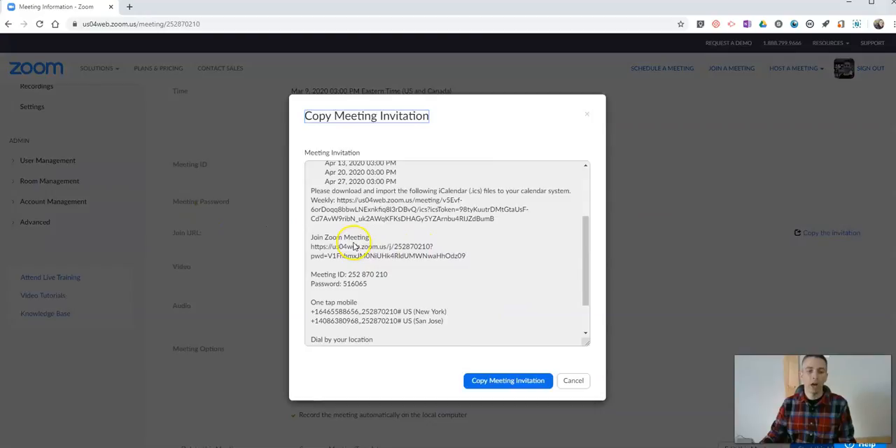
Copy the full meeting invitation text and dismiss the invitation view.
scroll(down, 3)
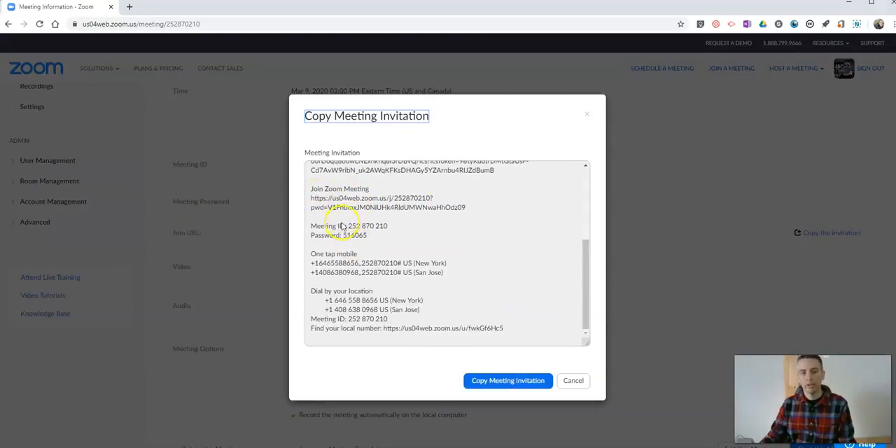
mouse_move(374, 250)
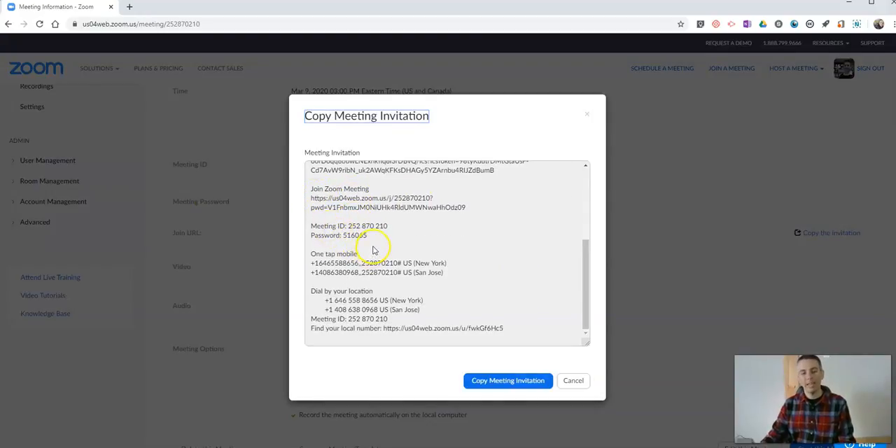
scroll(down, 3)
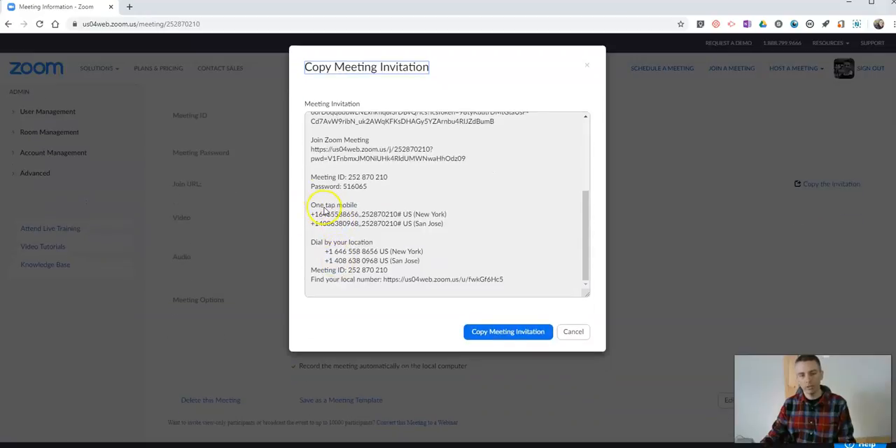
mouse_move(350, 261)
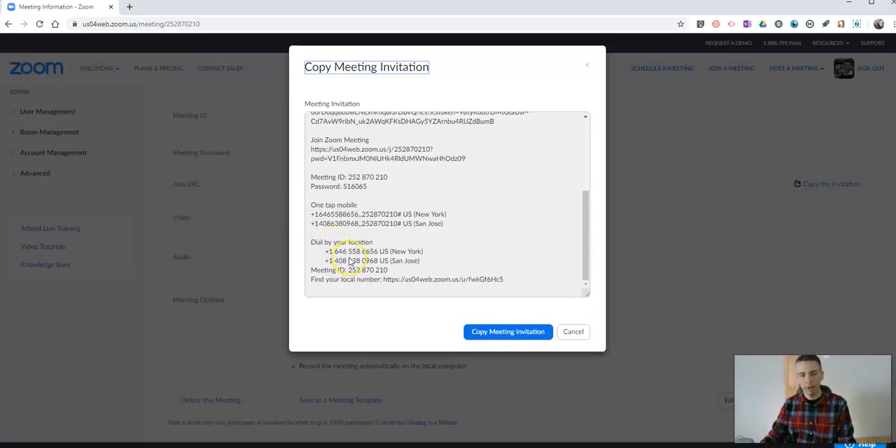
click(507, 331)
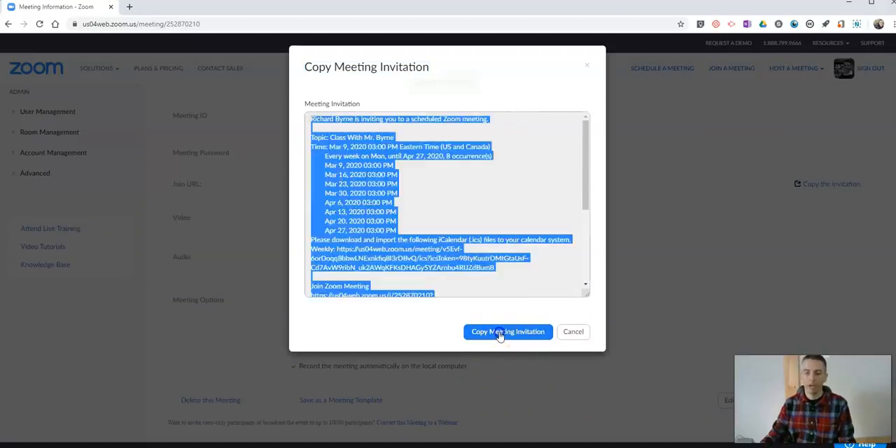
click(507, 331)
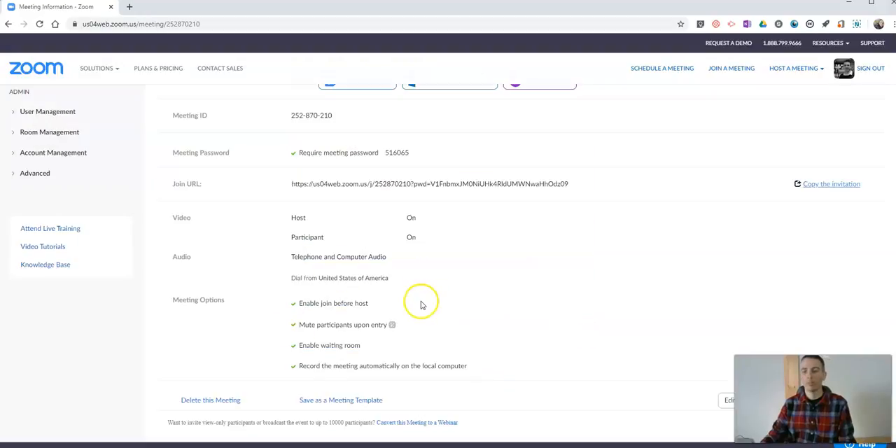
View Upcoming Meetings listing the eight Monday class sessions, Mar 9 to Apr 27.
scroll(down, 3)
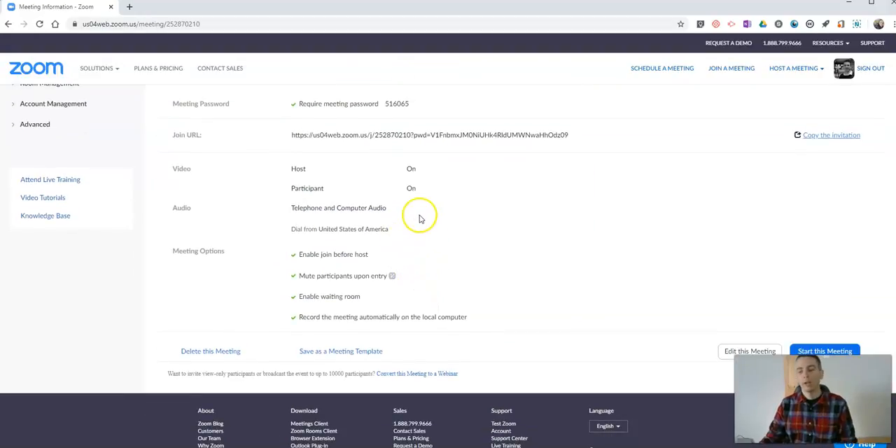
scroll(down, 3)
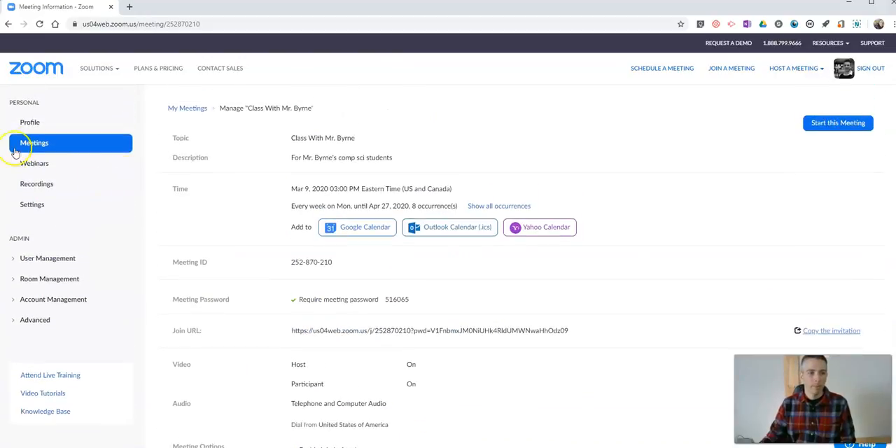
click(35, 142)
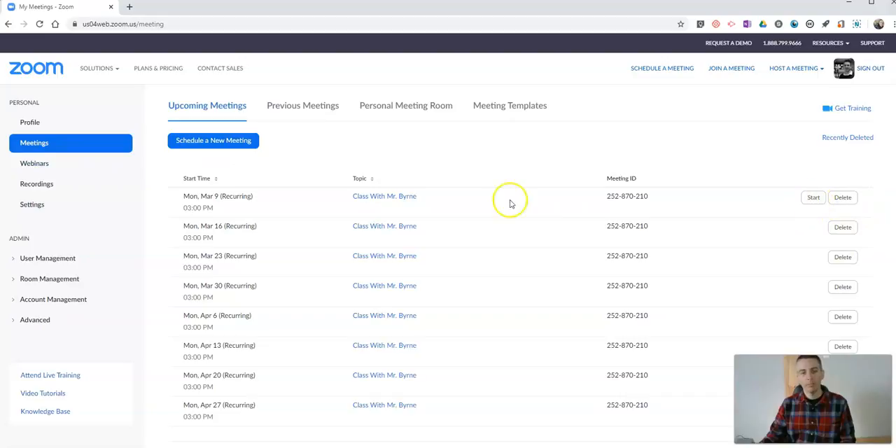
mouse_move(271, 208)
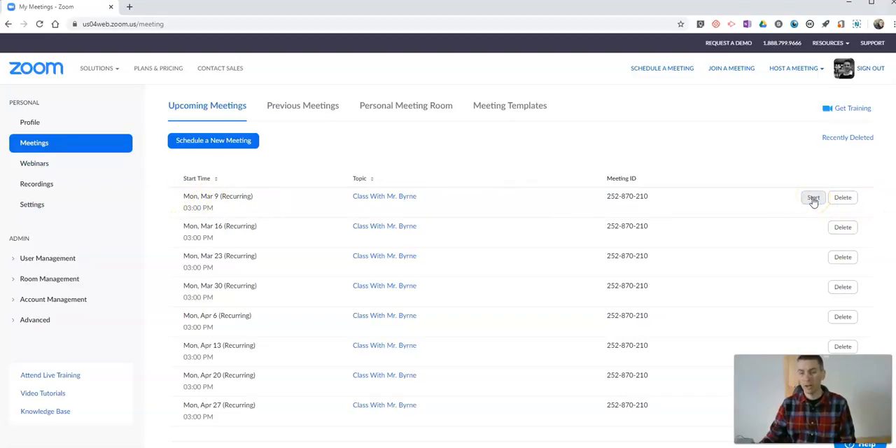
Start the Mar 9 class meeting and let the browser open the Zoom app.
click(813, 198)
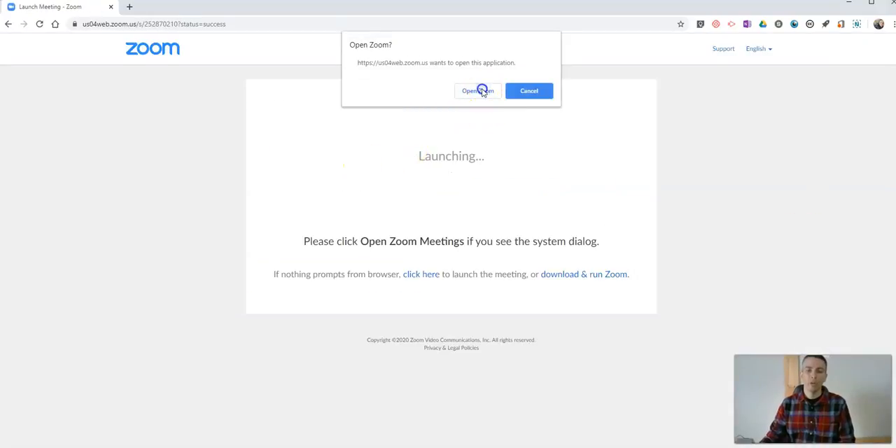
click(478, 91)
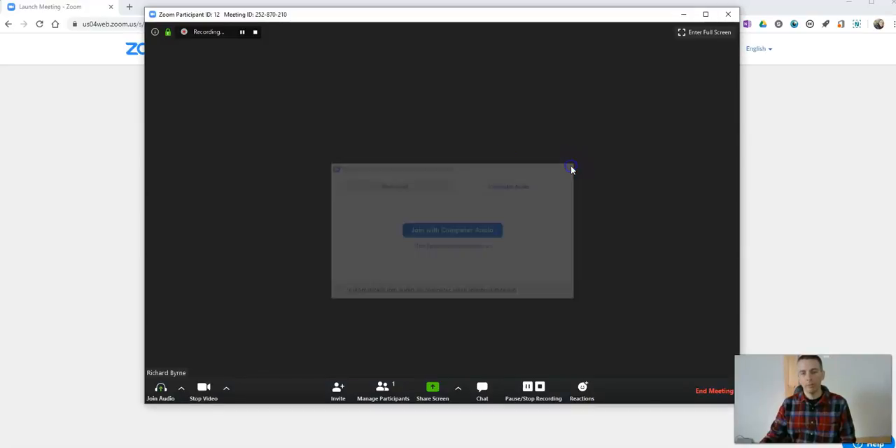
Close the Join Audio dialog to see the recording meeting window.
click(570, 168)
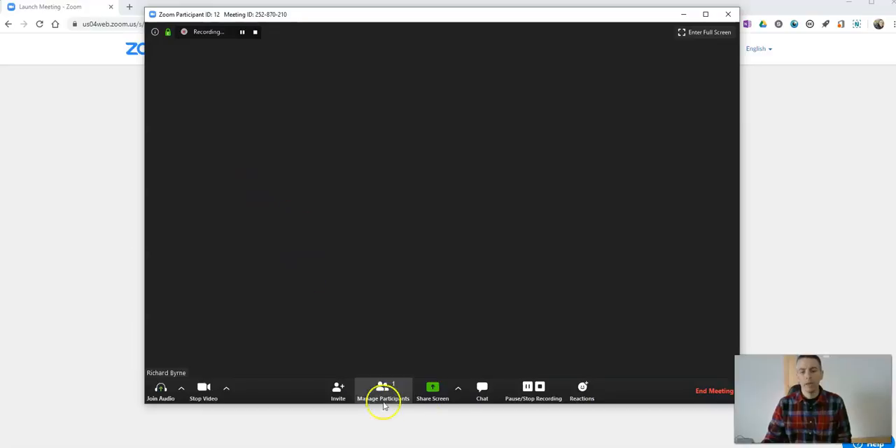
click(383, 391)
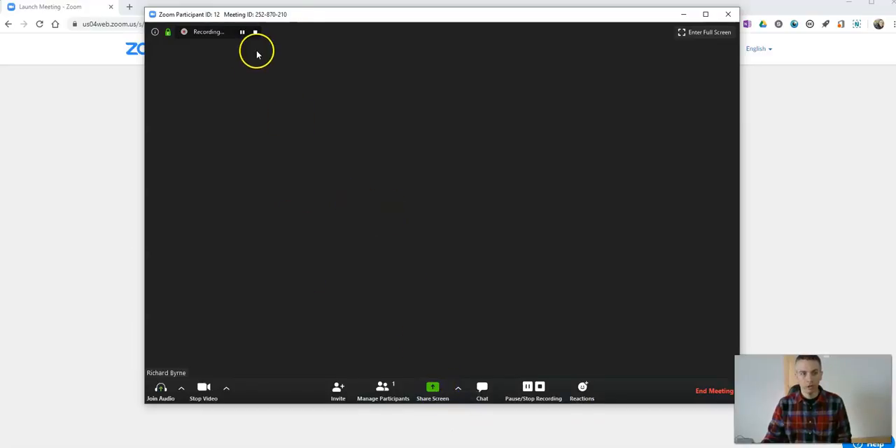
mouse_move(353, 55)
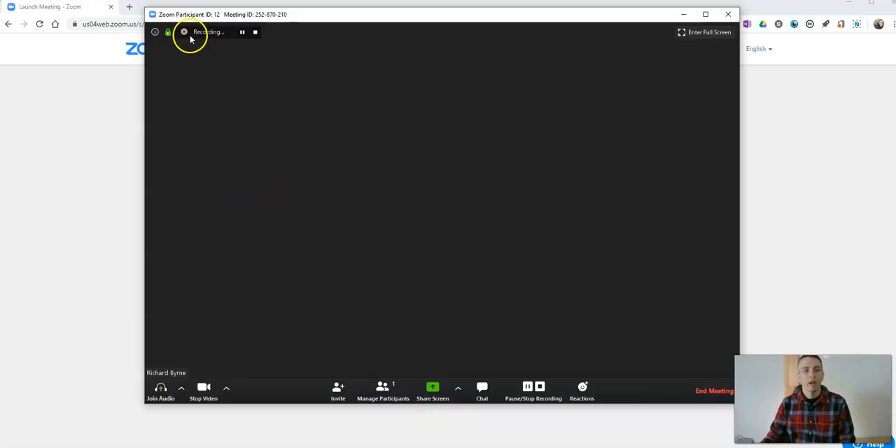
mouse_move(212, 35)
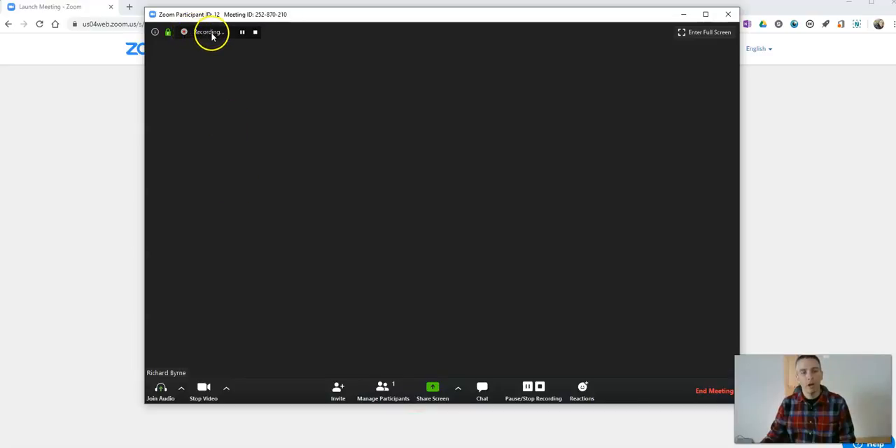
mouse_move(216, 51)
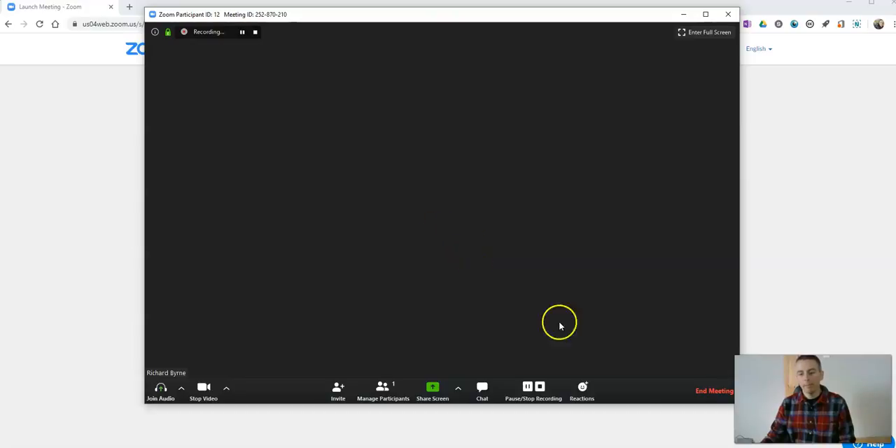
mouse_move(714, 390)
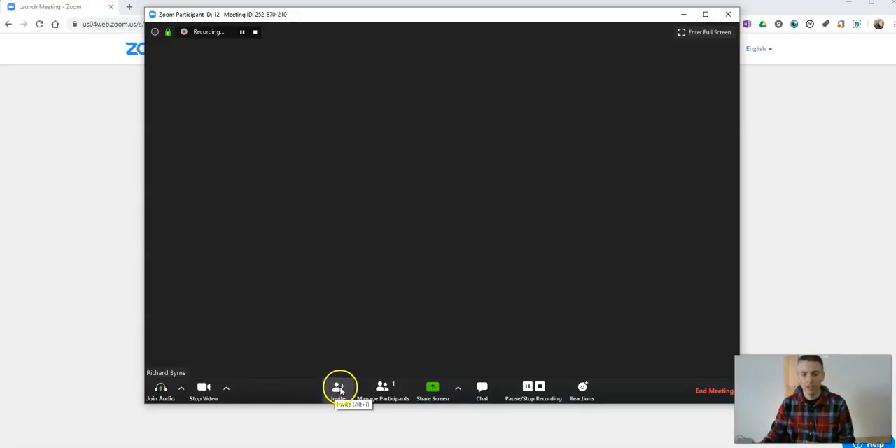
Copy the class meeting's invitation from the Invite window.
click(338, 389)
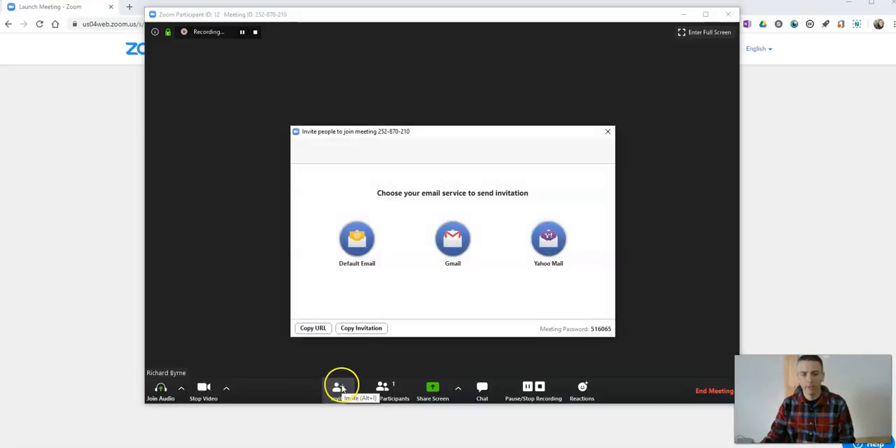
mouse_move(350, 241)
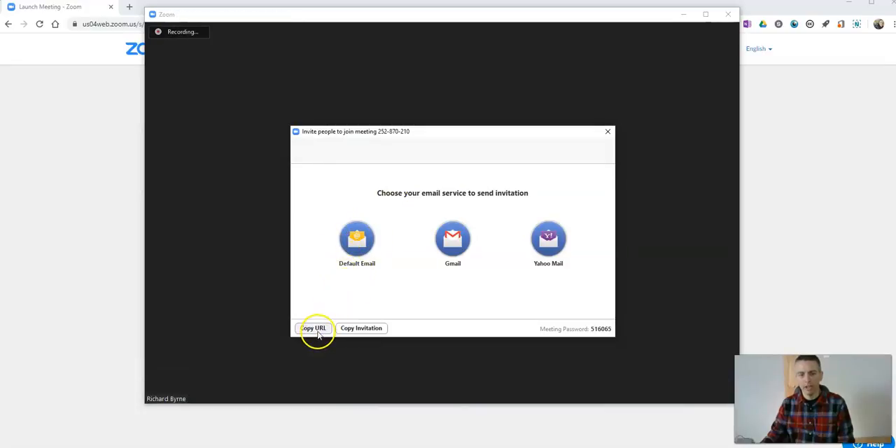
mouse_move(372, 131)
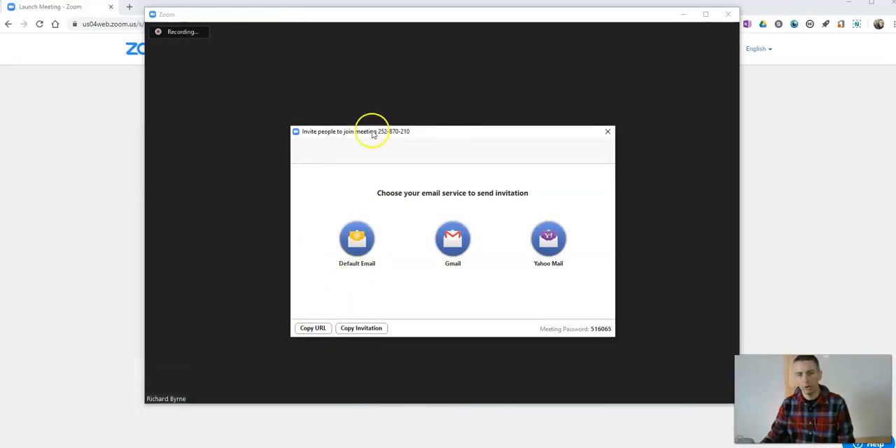
click(606, 131)
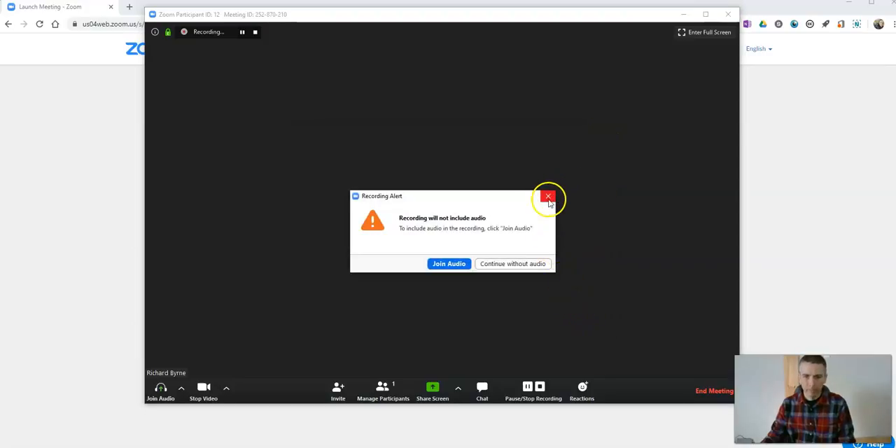
Dismiss the no-audio recording alert, then send Clap and Thumbs Up reactions.
click(548, 196)
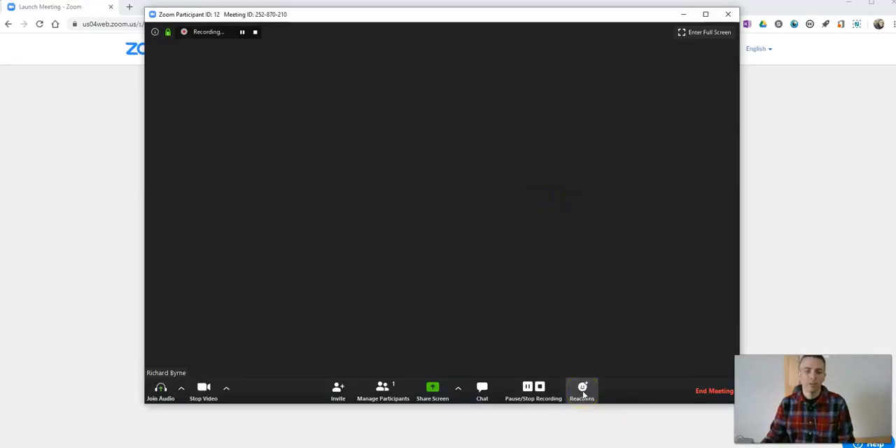
click(581, 387)
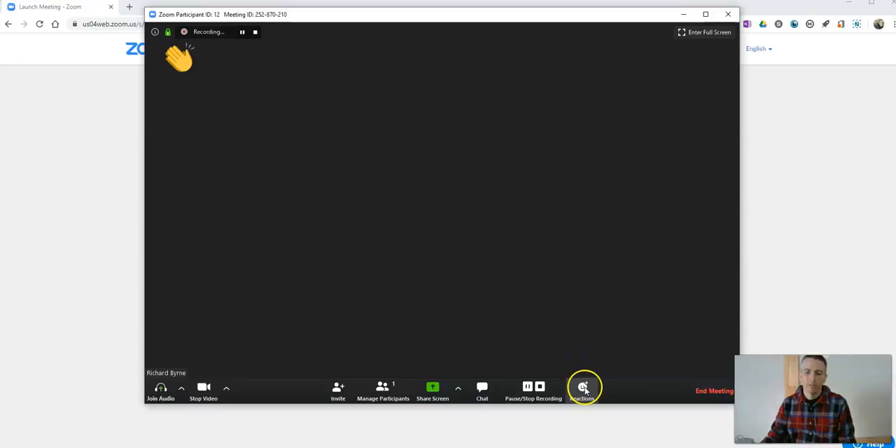
click(581, 389)
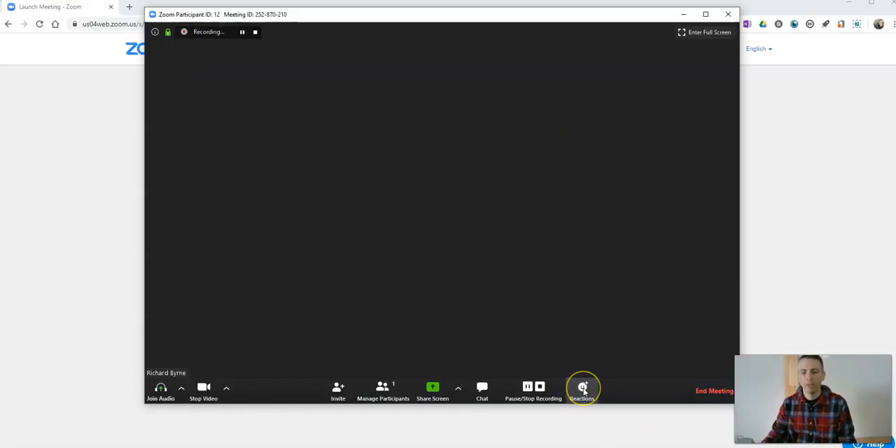
click(582, 389)
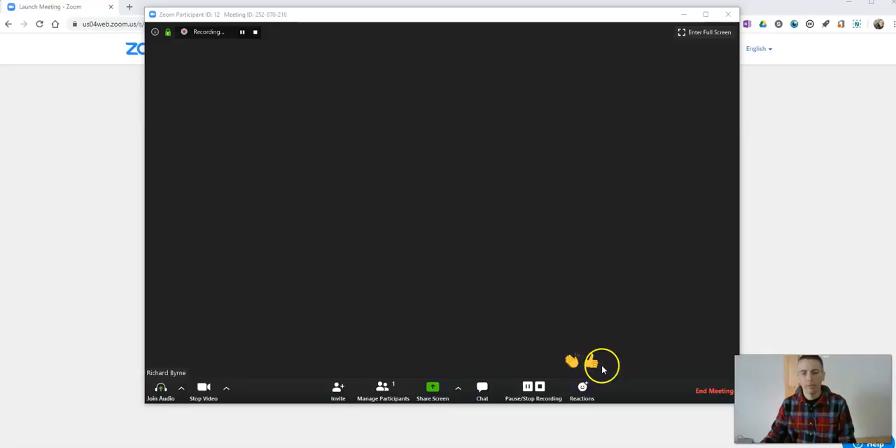
click(592, 362)
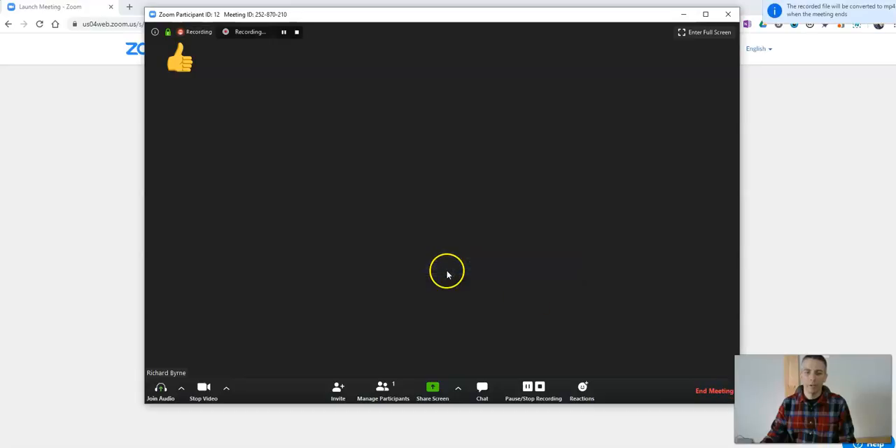
End the class meeting and close the Failed to Convert Recording notice.
click(714, 390)
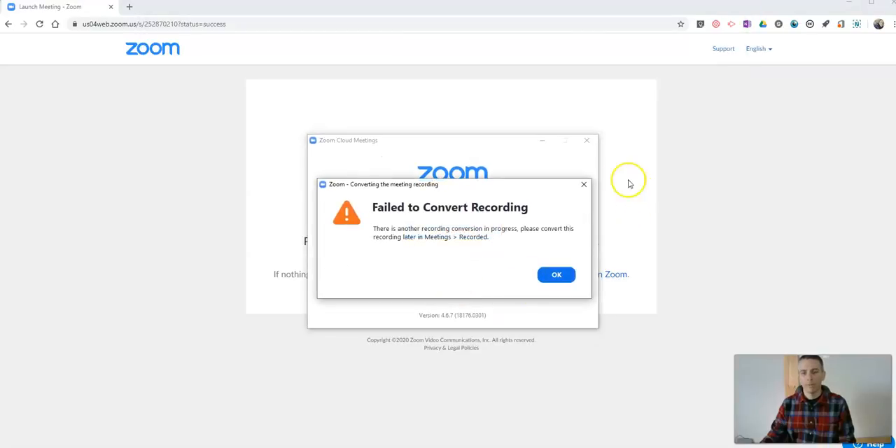
mouse_move(451, 229)
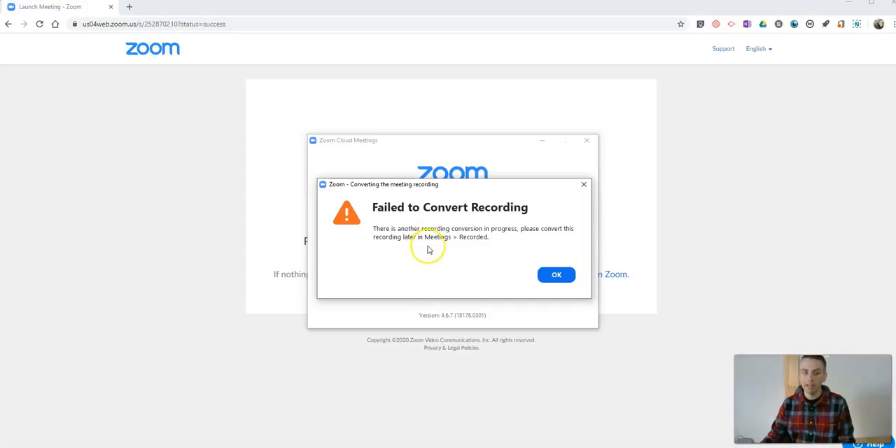
mouse_move(574, 220)
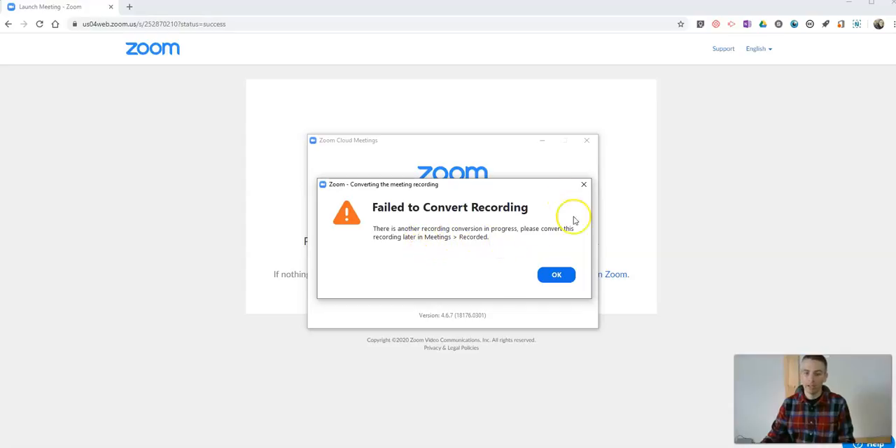
click(555, 274)
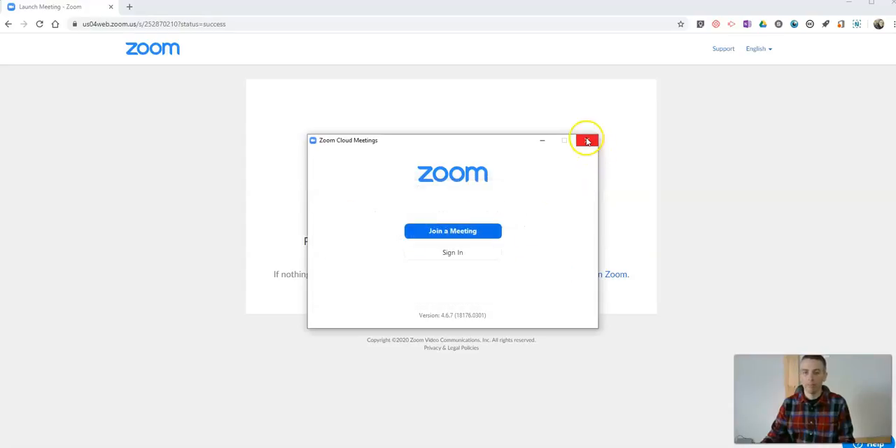